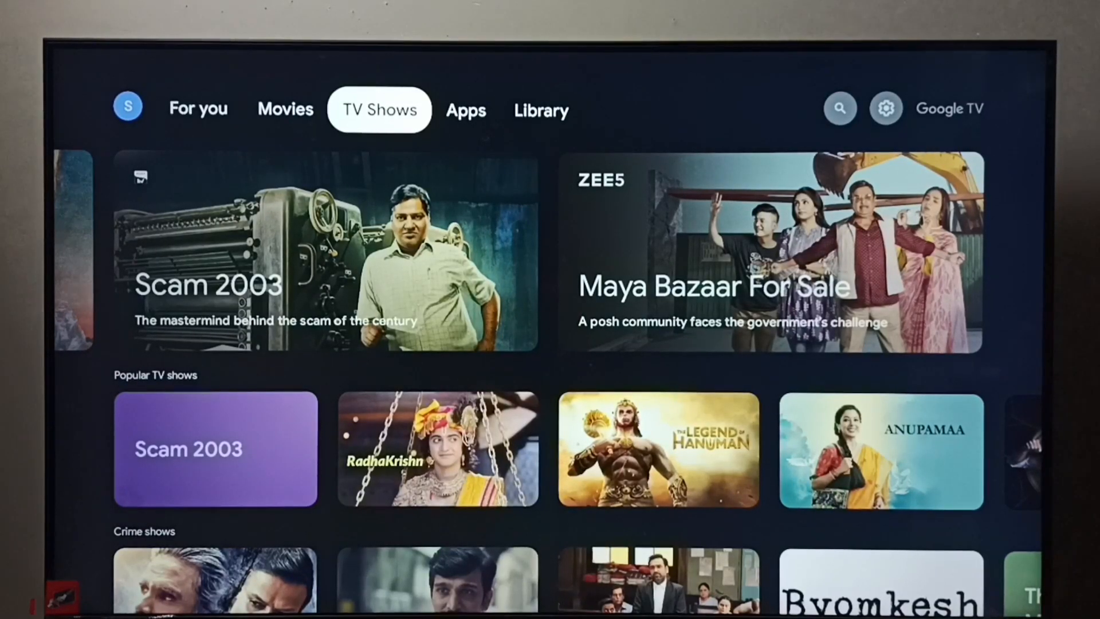
Open the Settings gear to reach the Apps settings page
{"action": "left_click", "coordinate": [542, 112]}
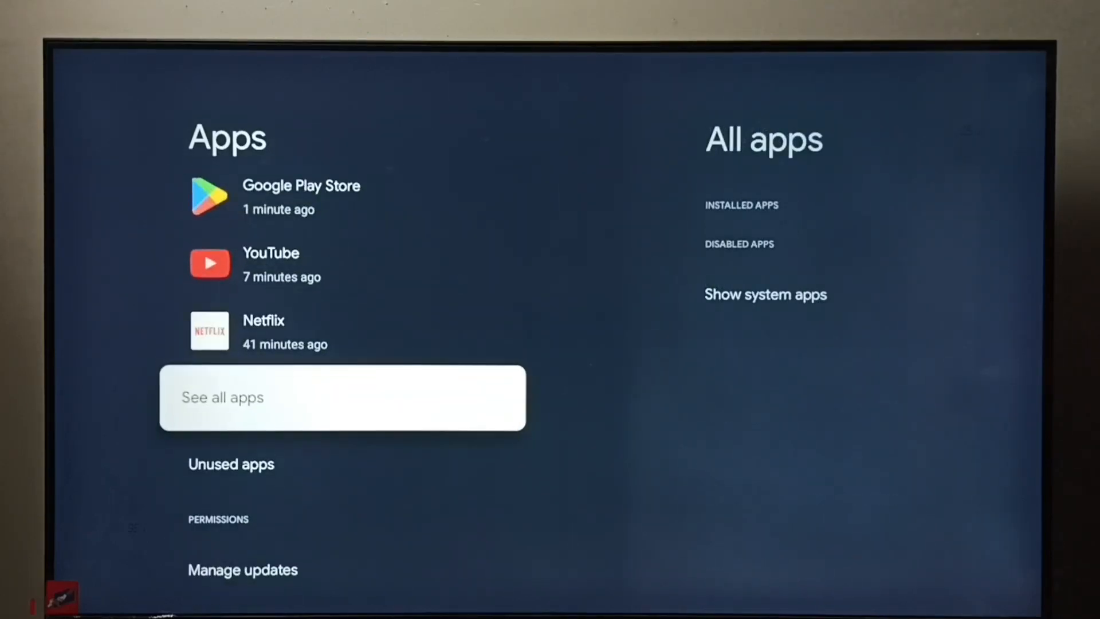
Open See all apps to view the full list of installed apps
{"action": "left_click", "coordinate": [343, 397]}
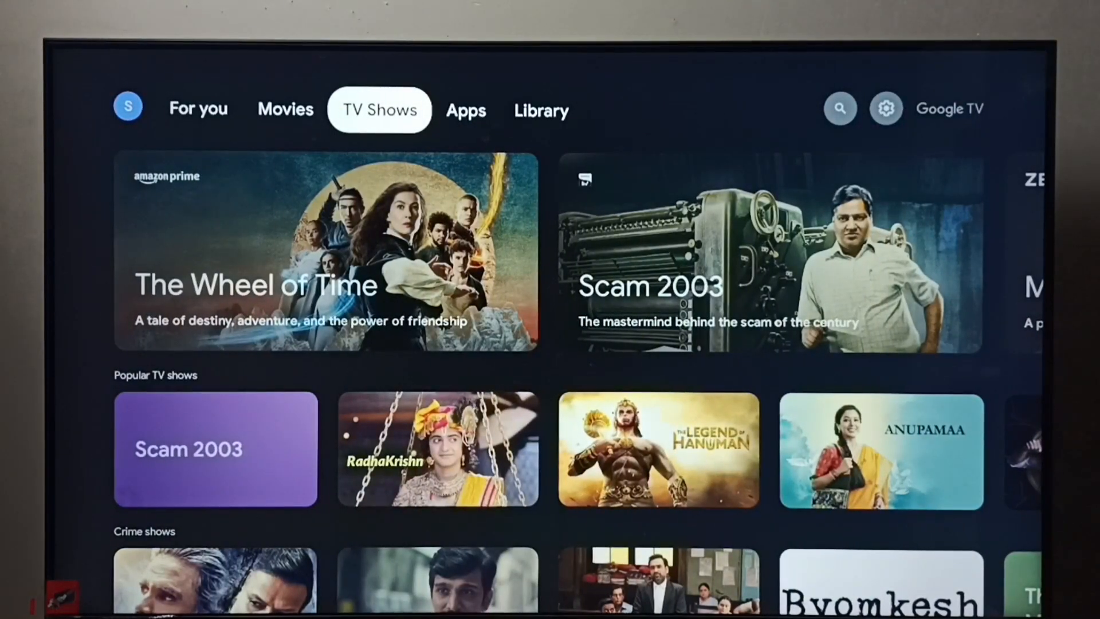
Switch to the Apps tab and scroll down to the row of installed apps
{"action": "left_click", "coordinate": [466, 111]}
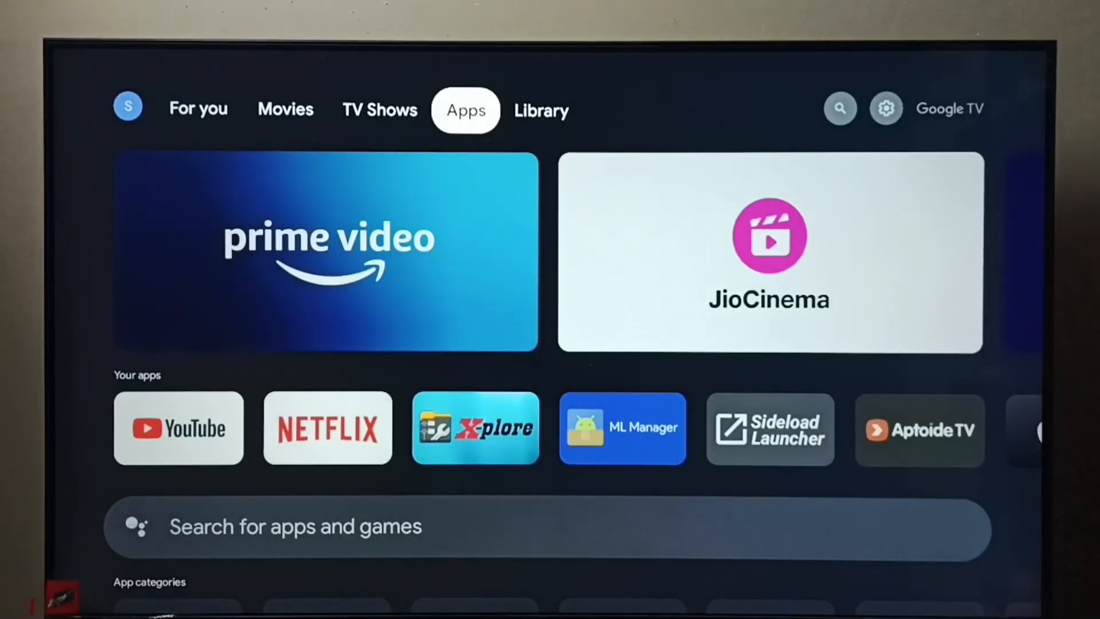
{"action": "scroll", "scroll_direction": "down", "scroll_amount": 3}
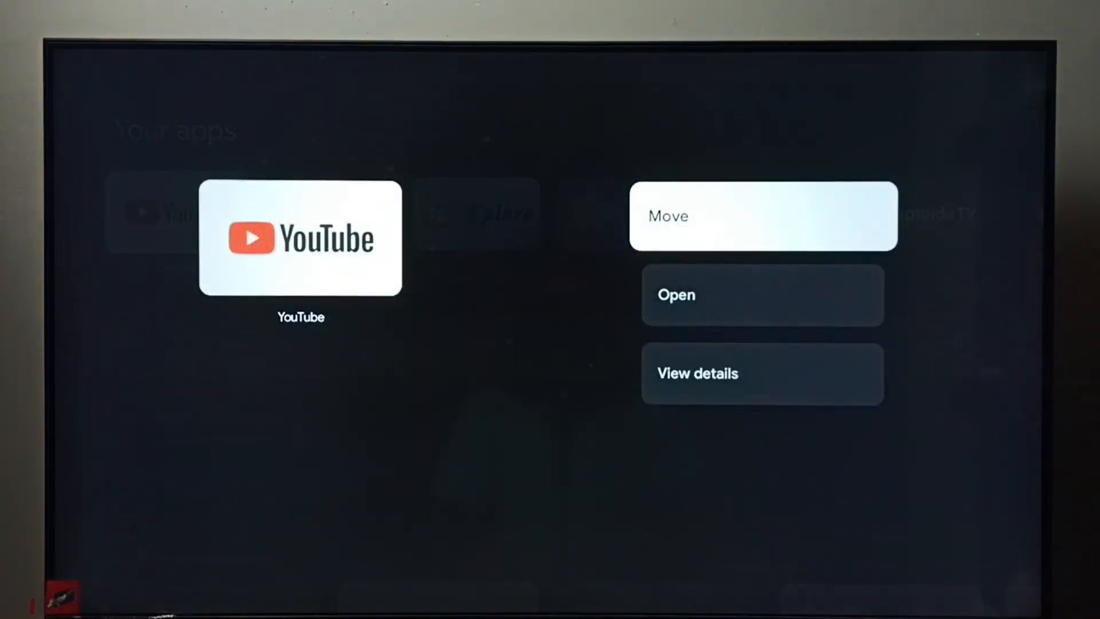
View YouTube's details page and choose Uninstall to bring up the confirmation
{"action": "key", "text": "down"}
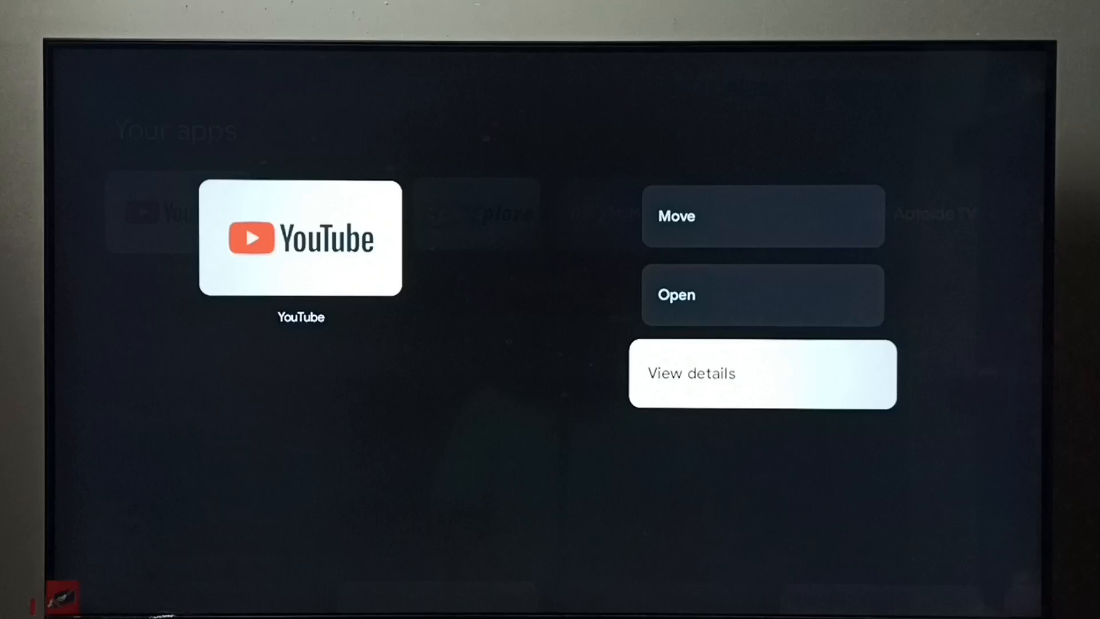
{"action": "left_click", "coordinate": [761, 373]}
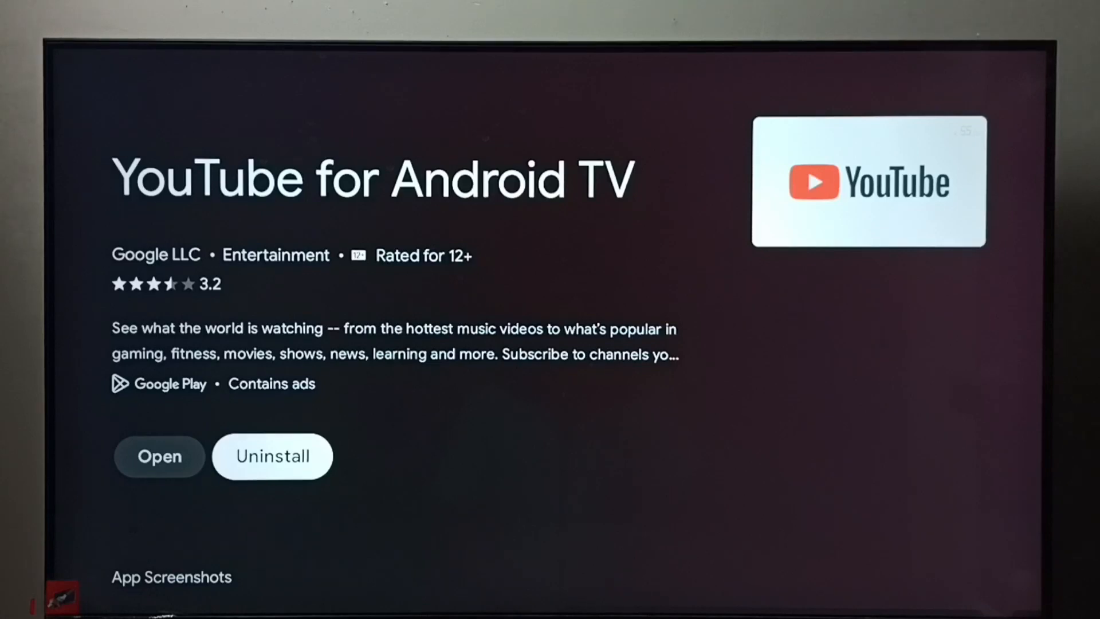
{"action": "left_click", "coordinate": [273, 456]}
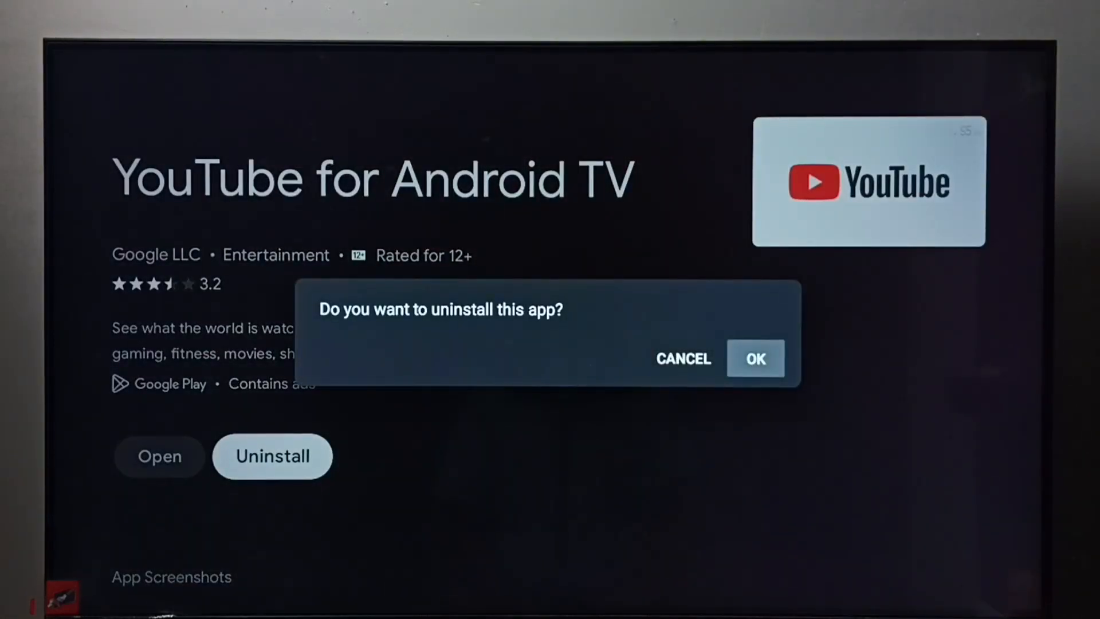